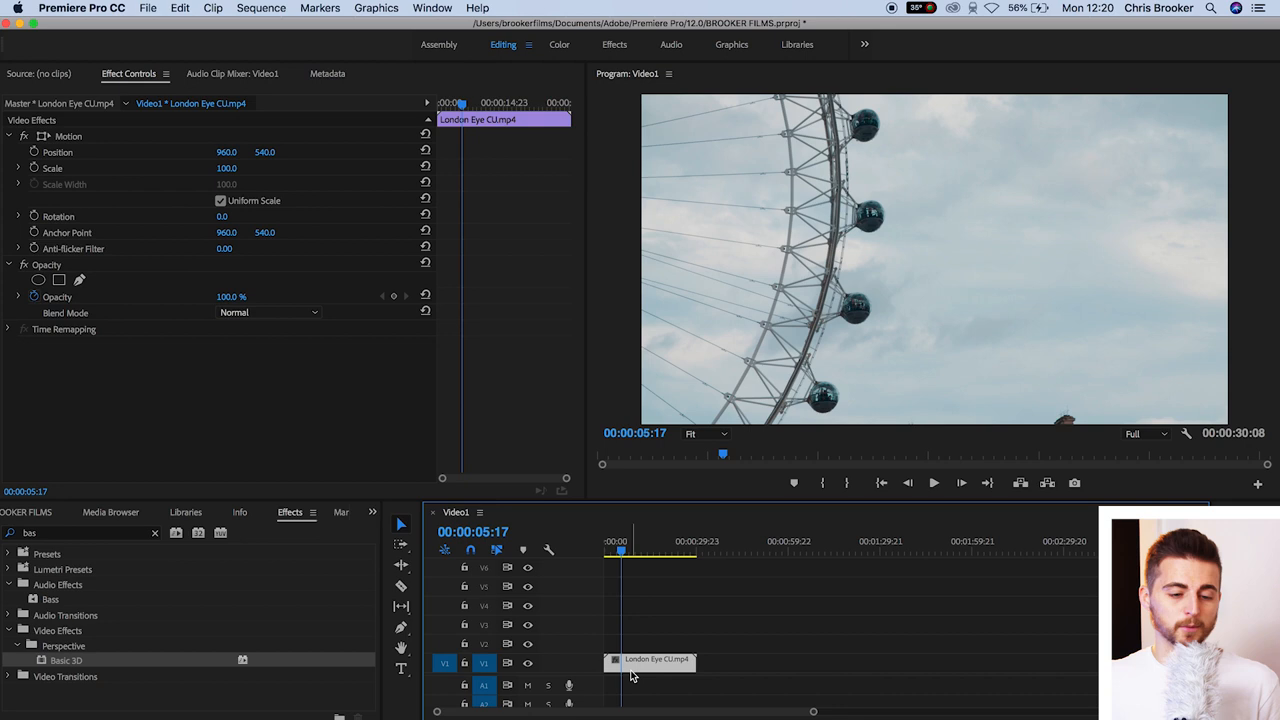
Select the London Eye CU clip and set its Anchor Point X to shift right (85.0 typed)
left_click(52, 168)
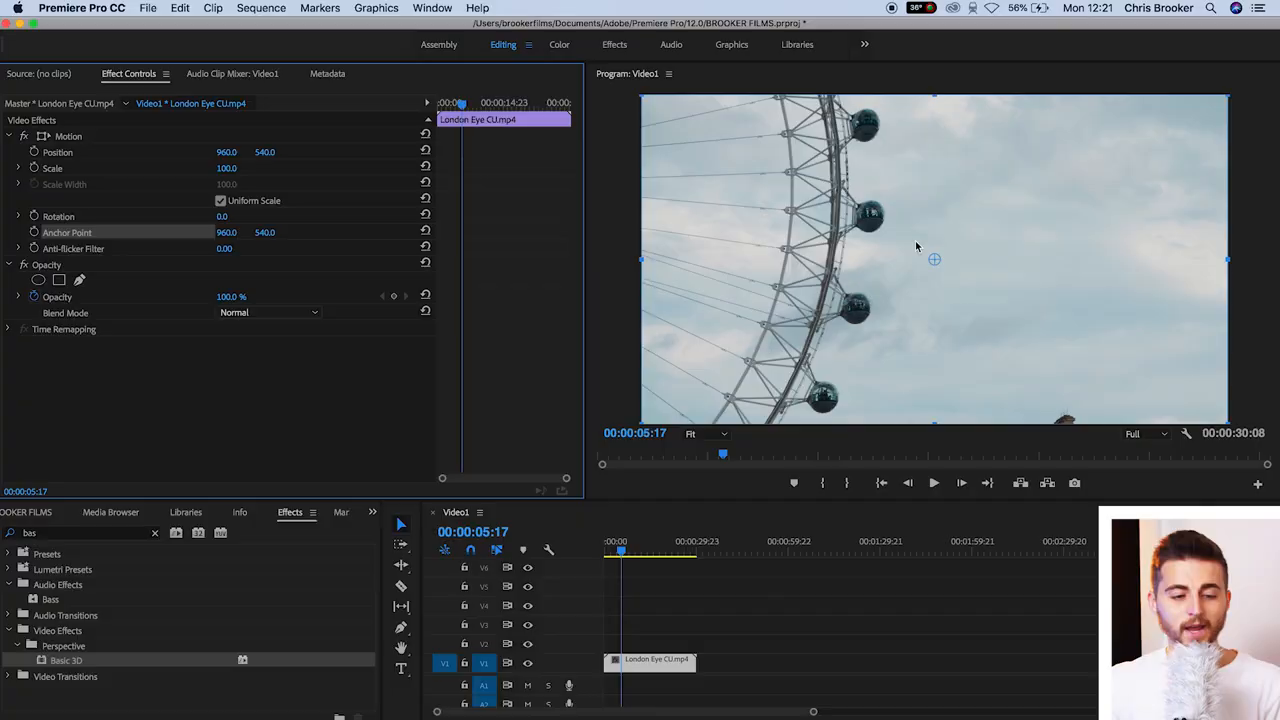
type("85.0")
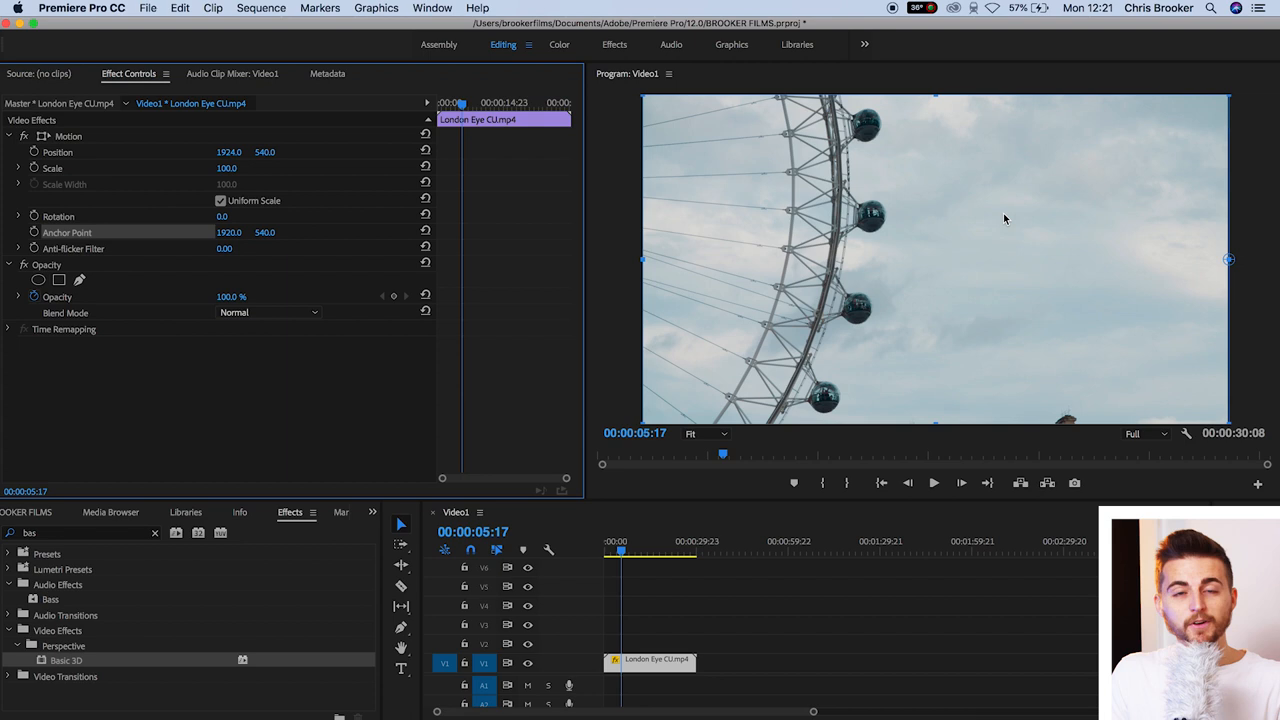
mouse_move(1235, 213)
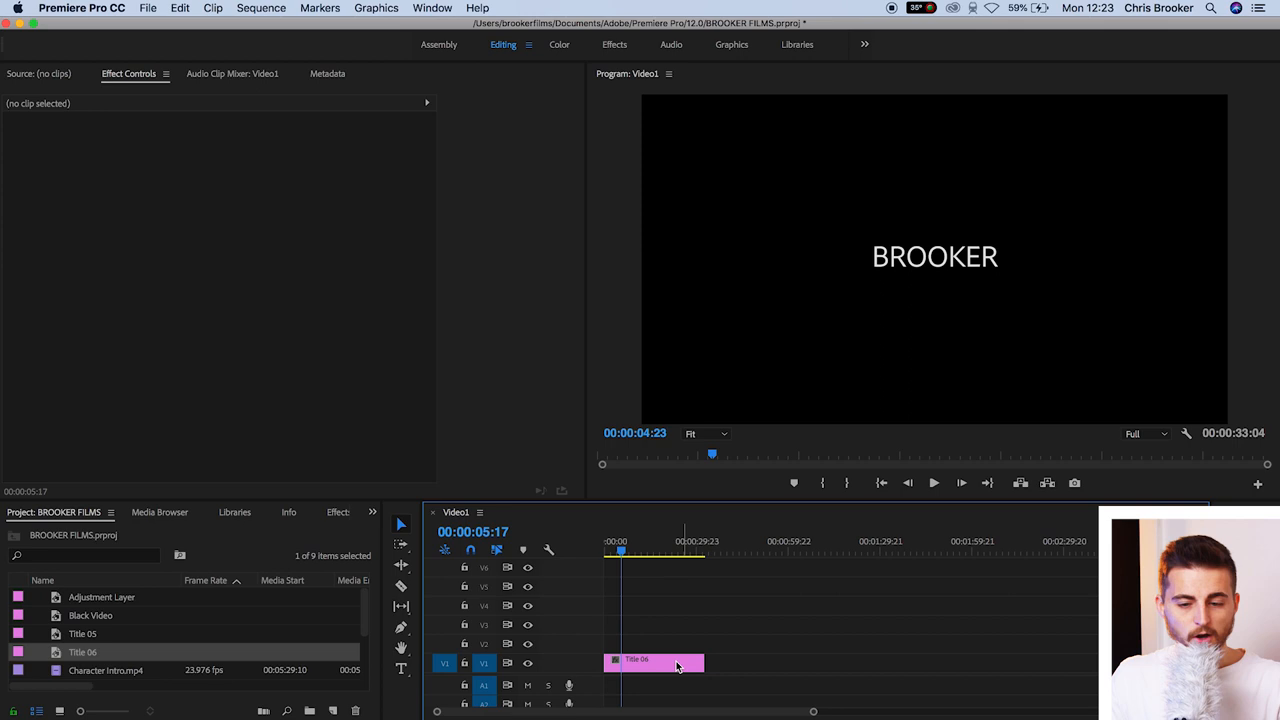
Select Title 06 and rotate the BROOKER title to about -103 degrees around its anchor
left_click(653, 660)
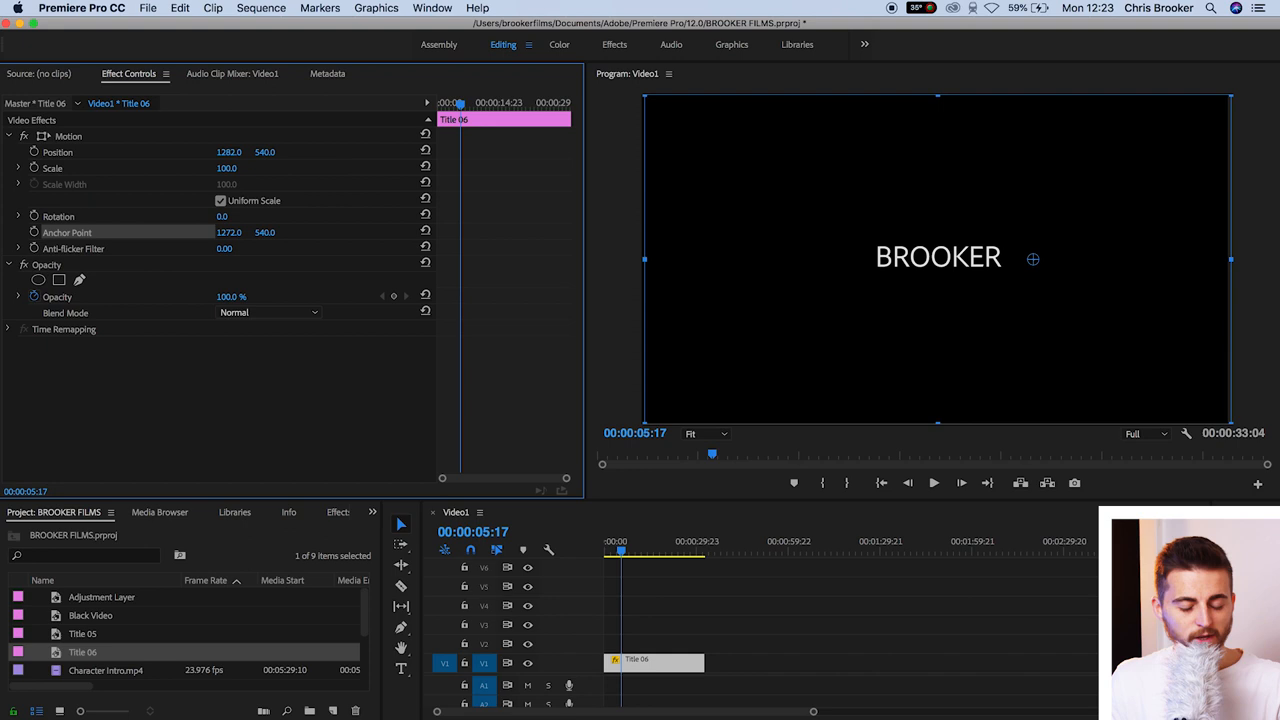
left_click(225, 216)
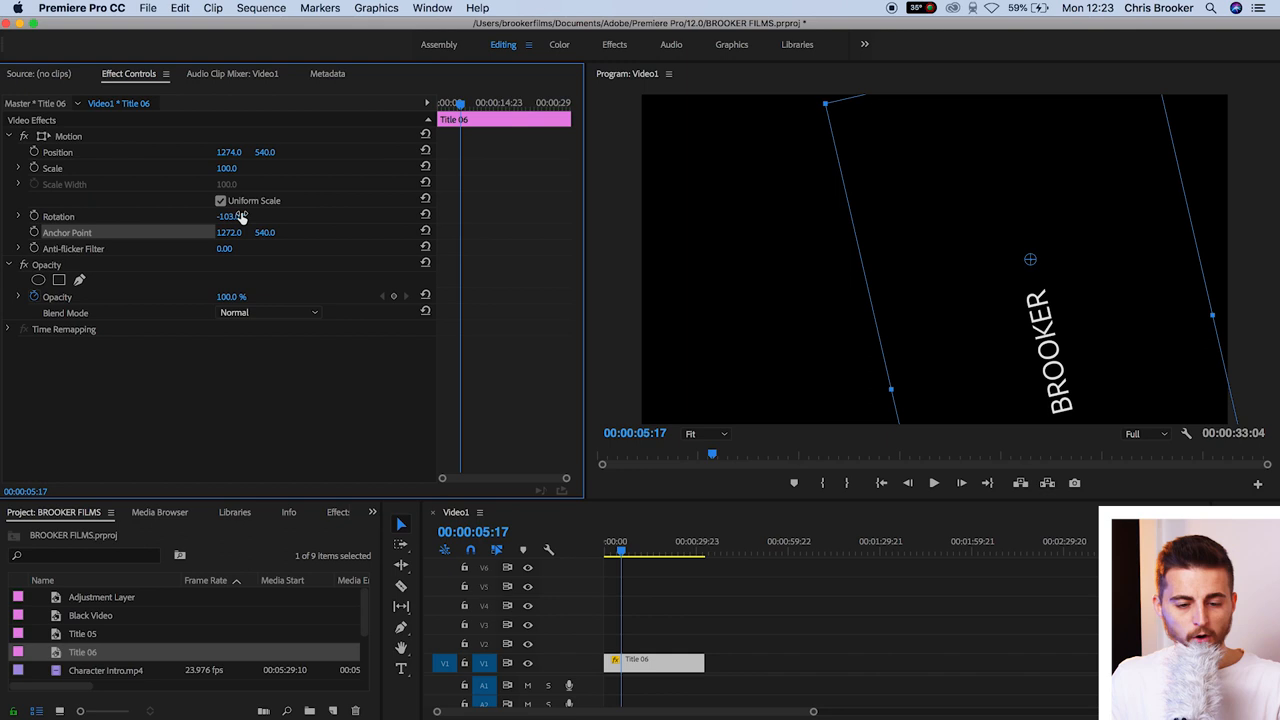